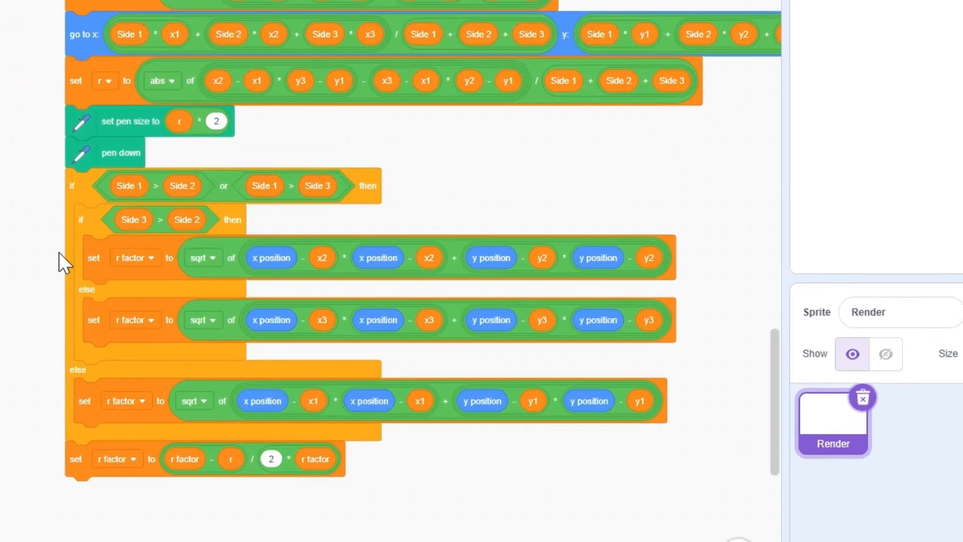
Step: Bring up the Render sprite's script of twelve Draw Line and Fill Tri blocks
left_click(131, 16)
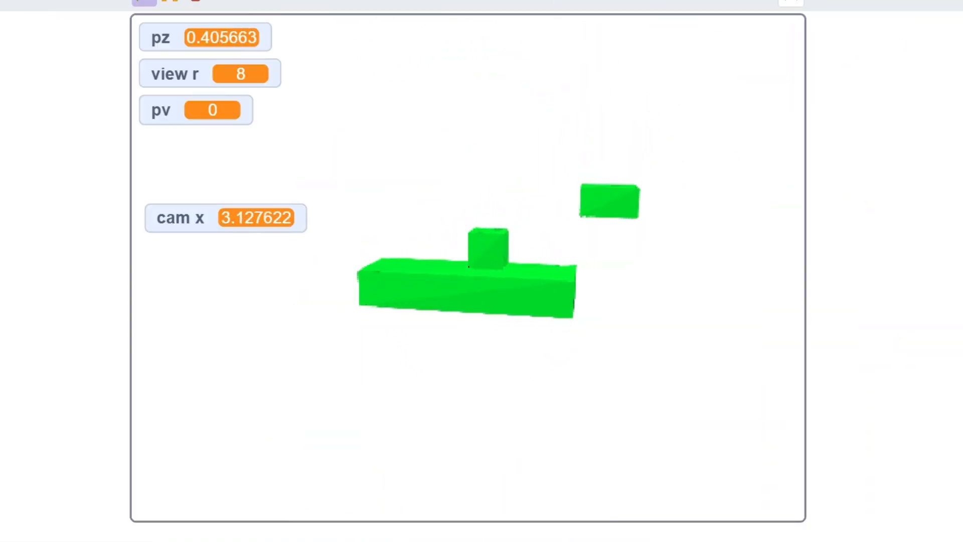
left_click(160, 18)
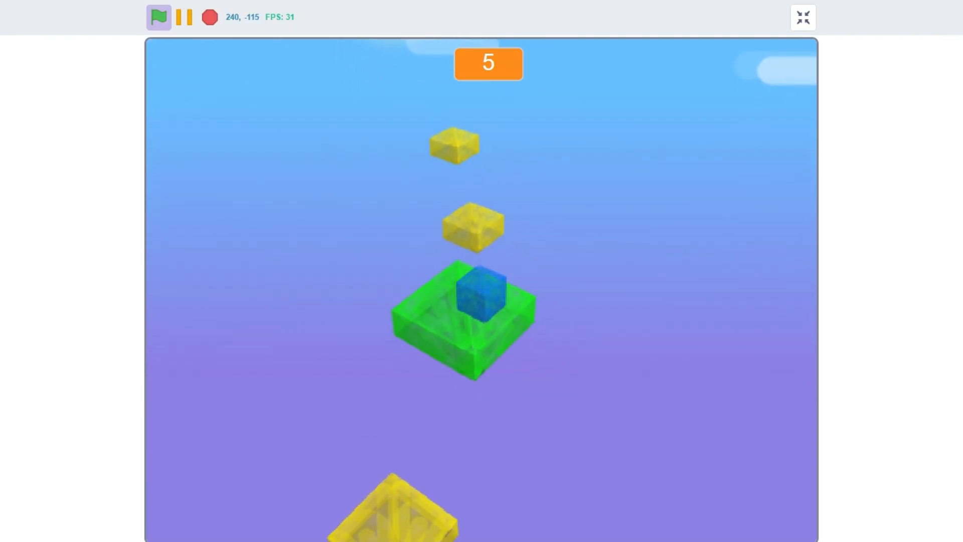
left_click(803, 16)
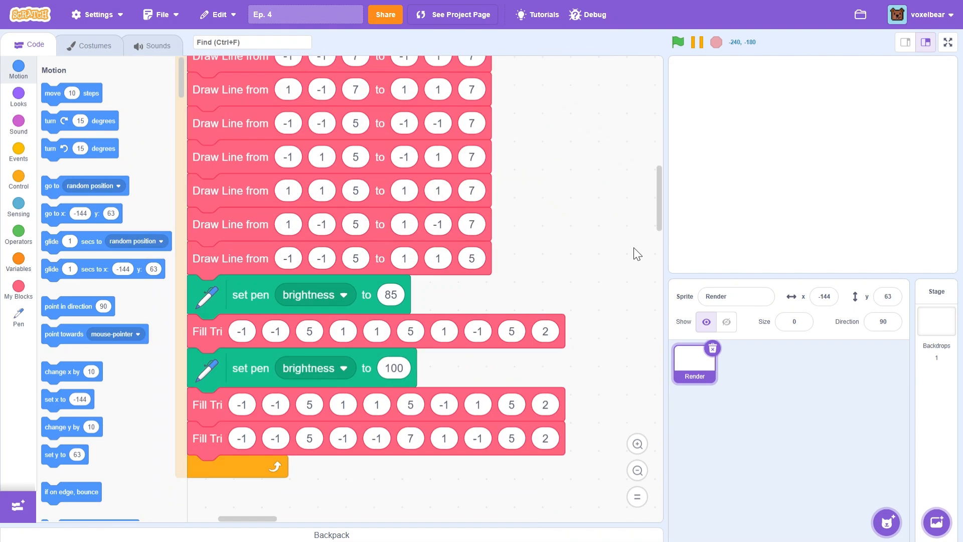
Step: Create the Unit Cube list and start importing its data from Downloads
left_click(678, 42)
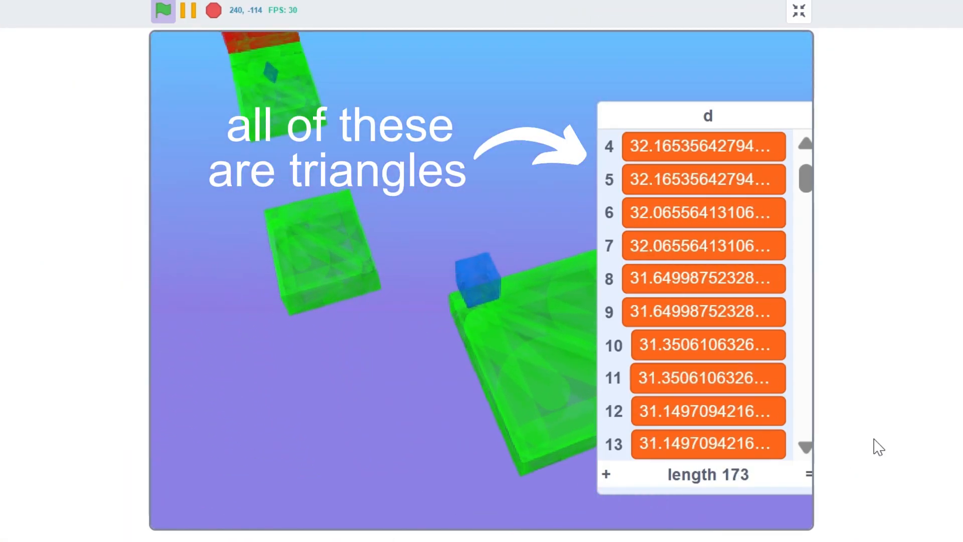
left_click(796, 12)
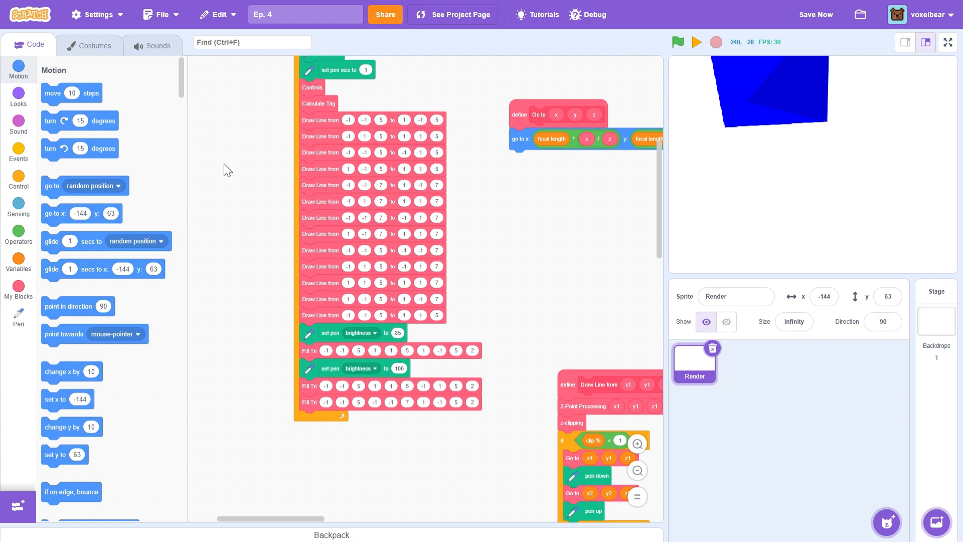
left_click(73, 245)
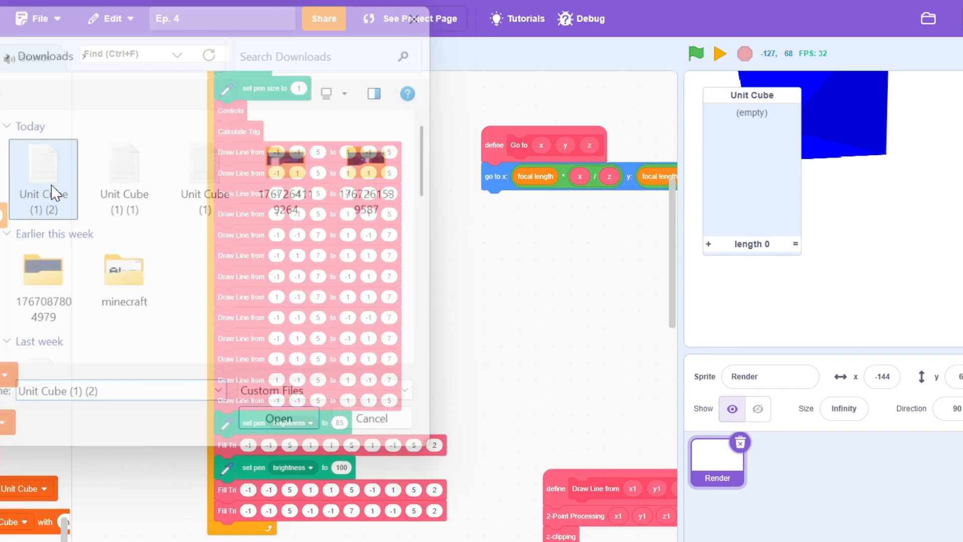
Step: Import the Unit Cube file so the list holds the six encoded cube faces
left_click(279, 418)
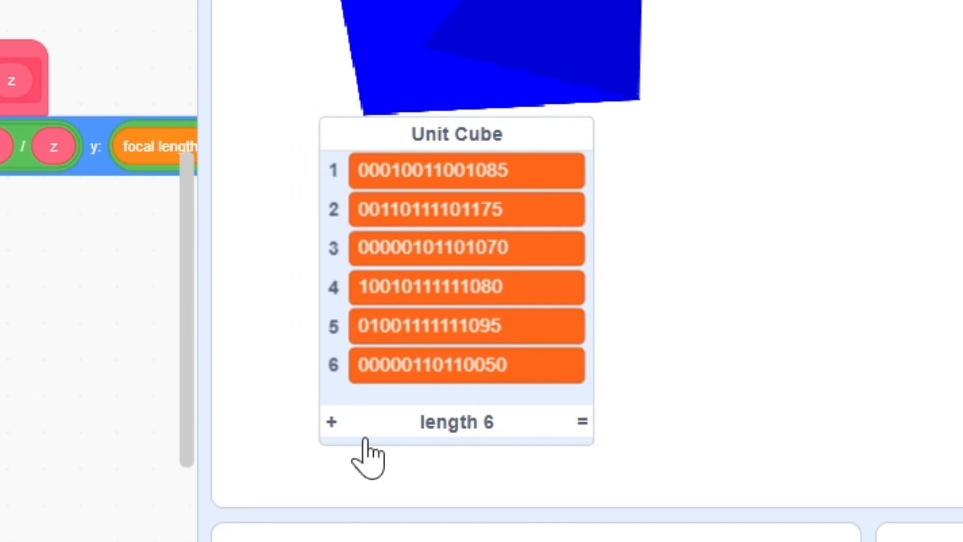
mouse_move(461, 102)
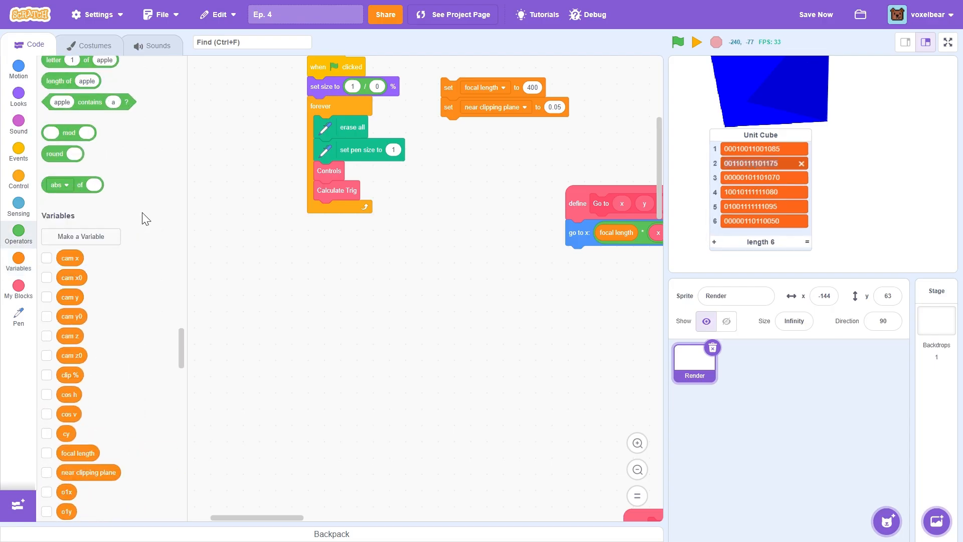
Step: Begin defining the Init Lists custom block under My Blocks
left_click(80, 235)
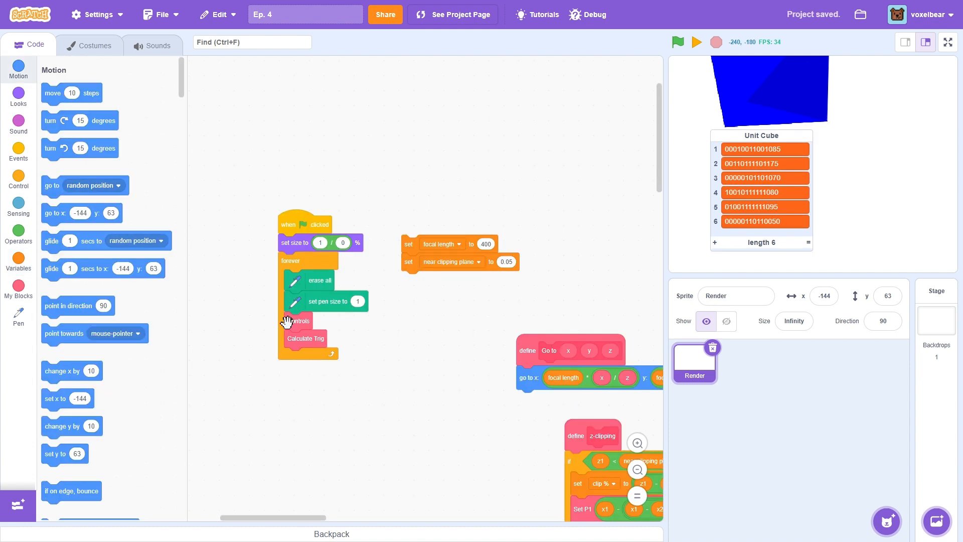
left_click(18, 292)
type("Init Lists")
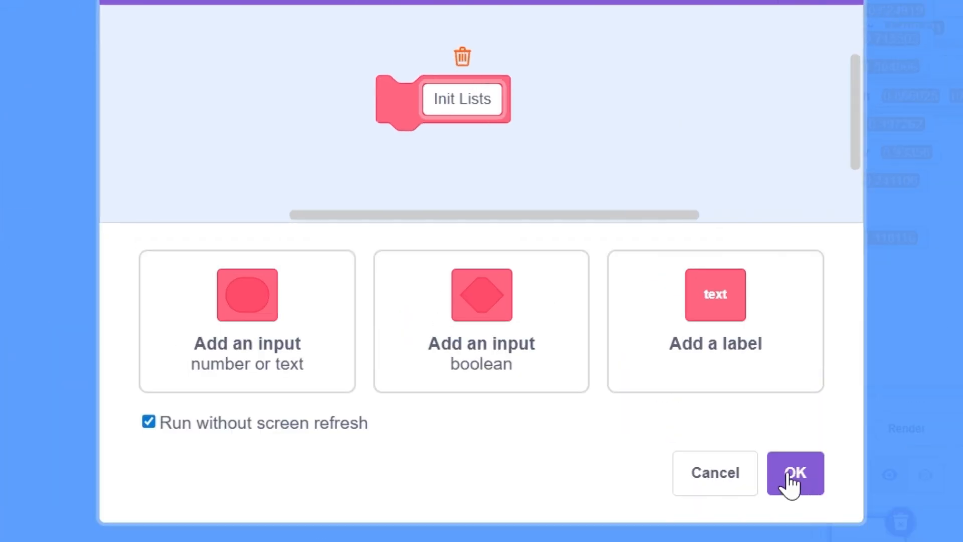
Step: Confirm the Init Lists block and wire bright and Fill Tri to Unit Cube items by tally
left_click(796, 473)
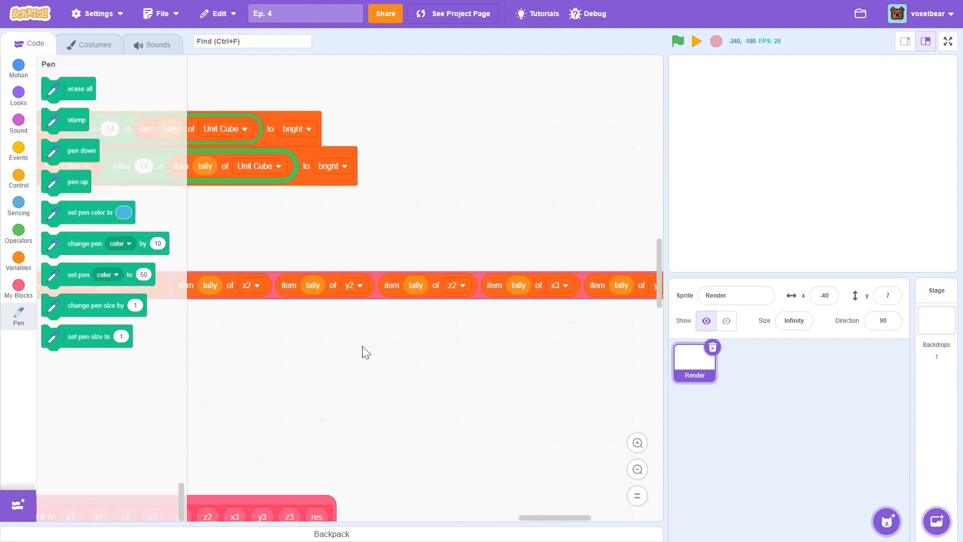
Step: Run Render Level with pen color green and repeat 6 to draw the full shaded cube
left_click(948, 42)
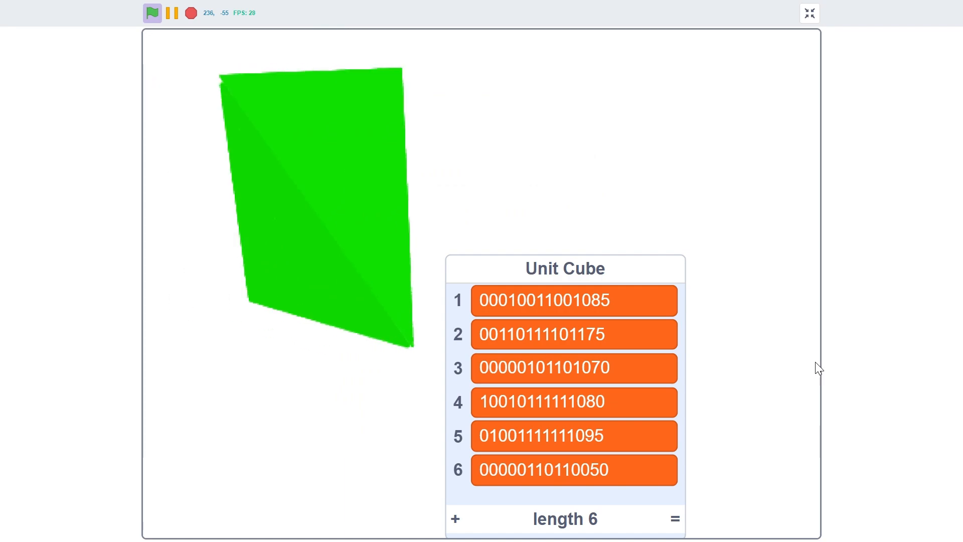
left_click(811, 13)
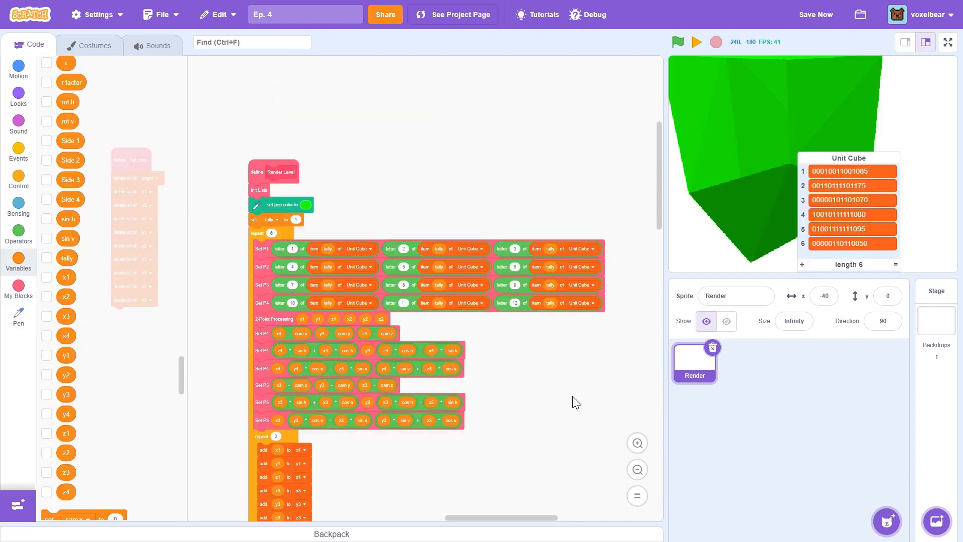
scroll("down", 3)
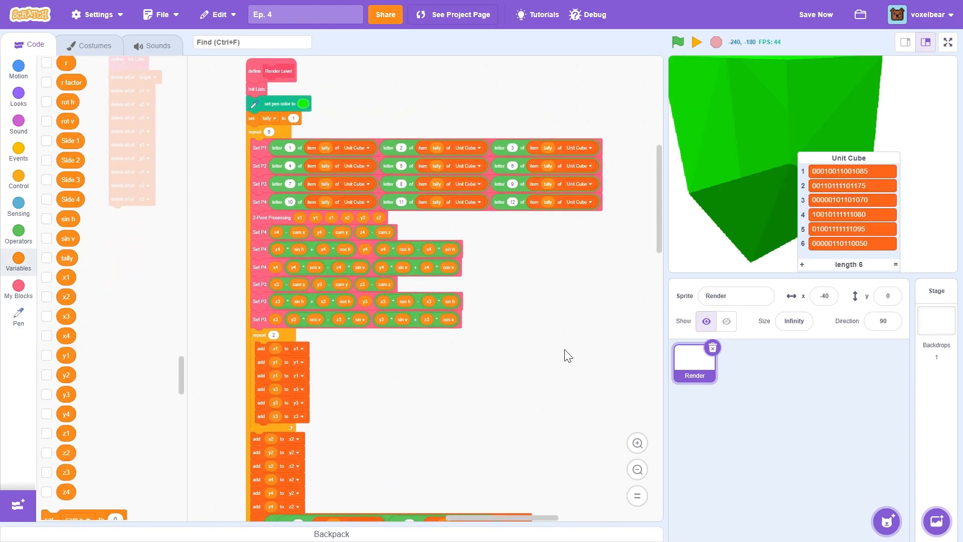
scroll("down", 3)
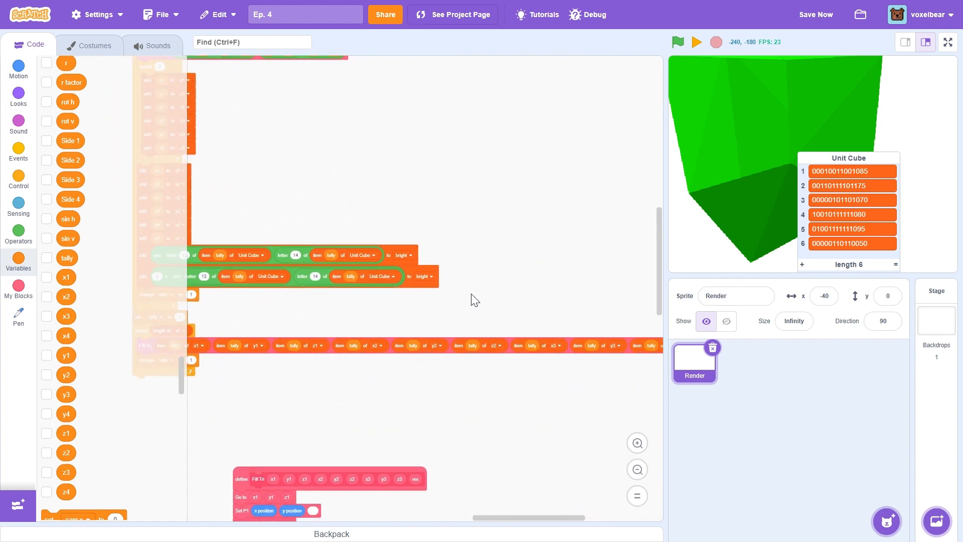
left_click(947, 42)
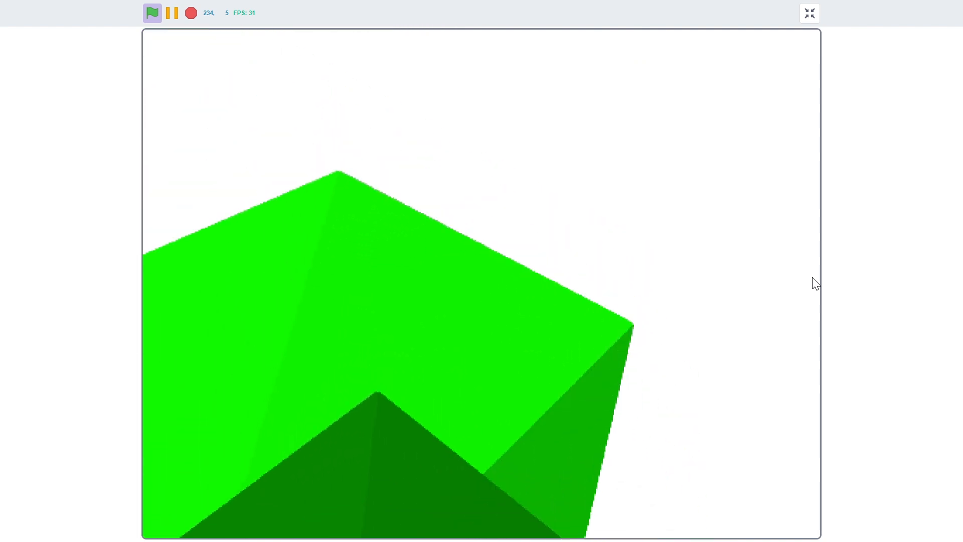
Step: Label the close triangle 'so renders last' and draw red sight lines from the player
left_click(810, 14)
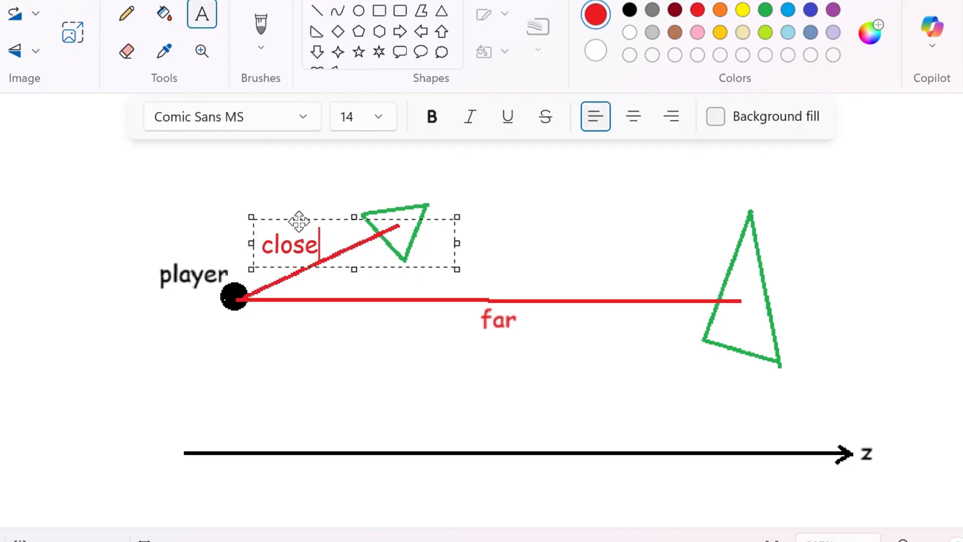
type("so renders last")
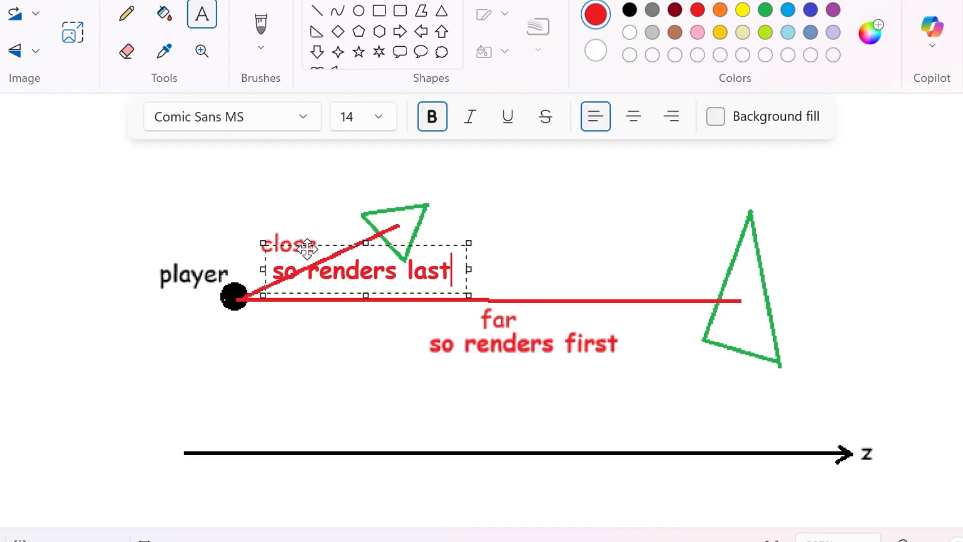
left_click_drag(362, 270, 353, 261)
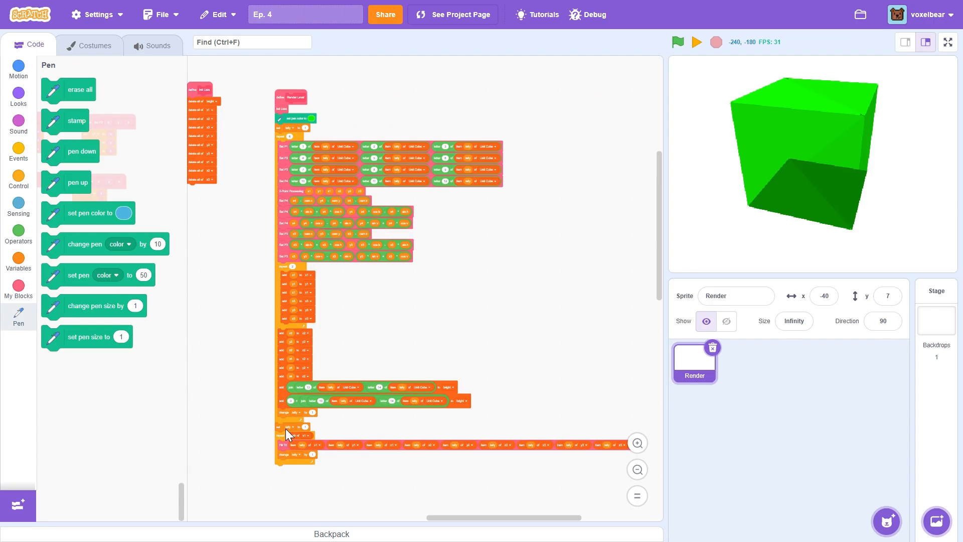
left_click_drag(289, 435, 254, 472)
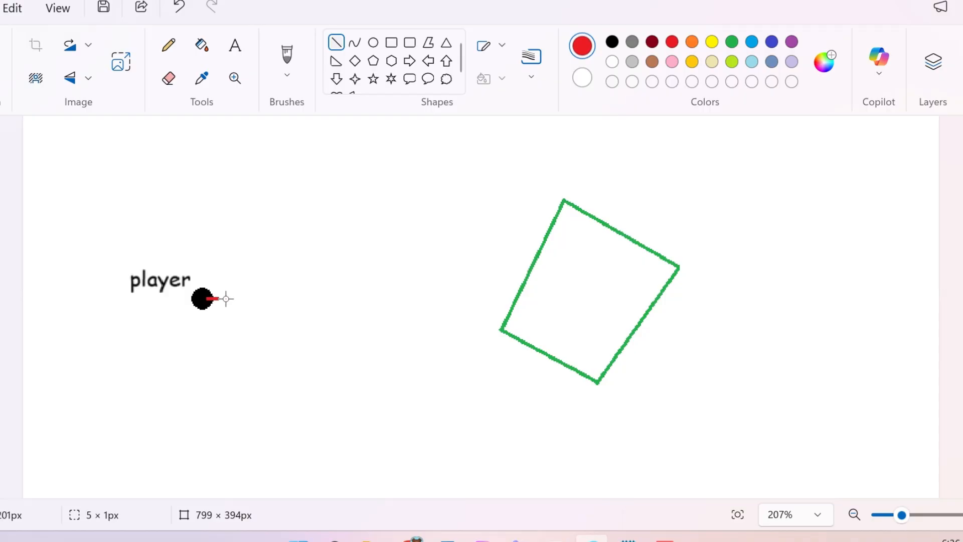
left_click_drag(207, 299, 582, 291)
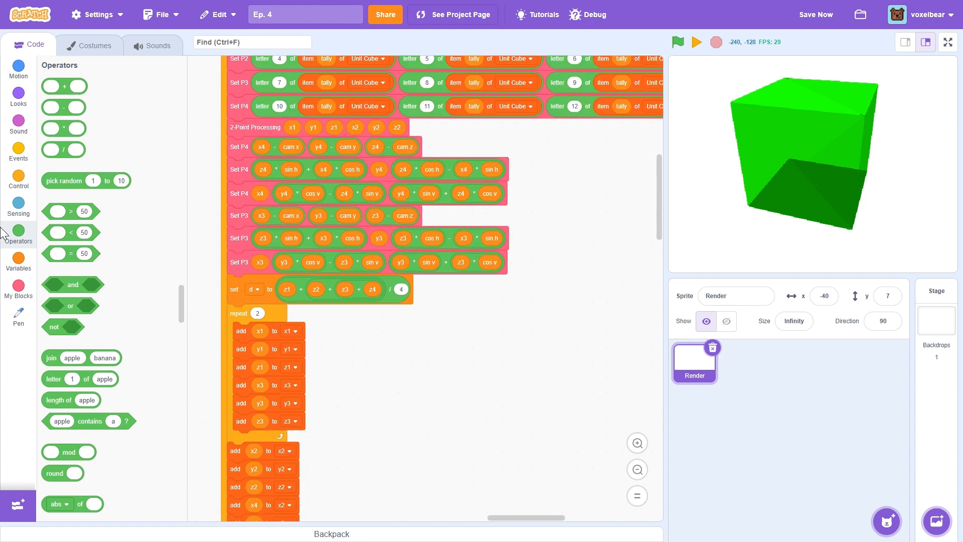
Step: Build the repeat-until loop stepping place # while d exceeds item place # of d
left_click(18, 181)
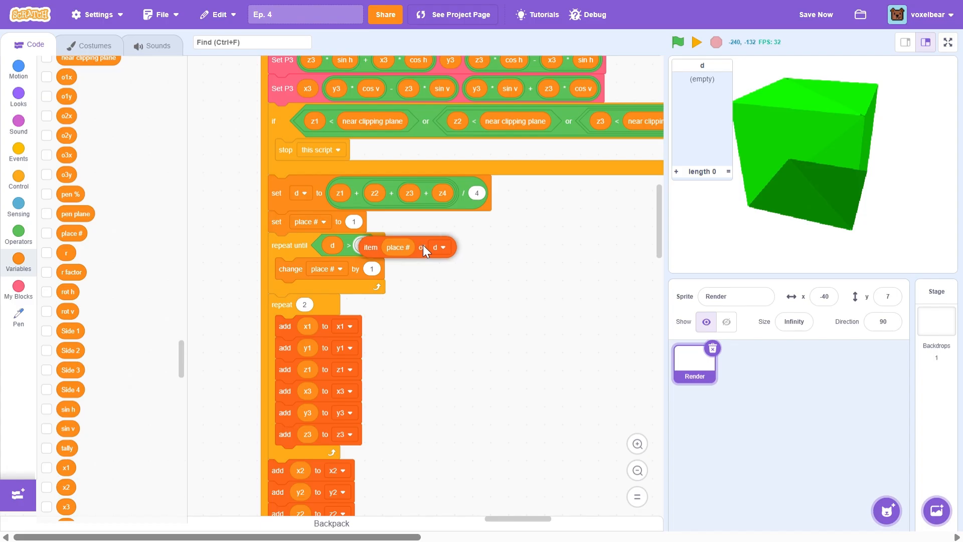
Step: Add a delete all of d block to the Init Lists reset
scroll("down", 3)
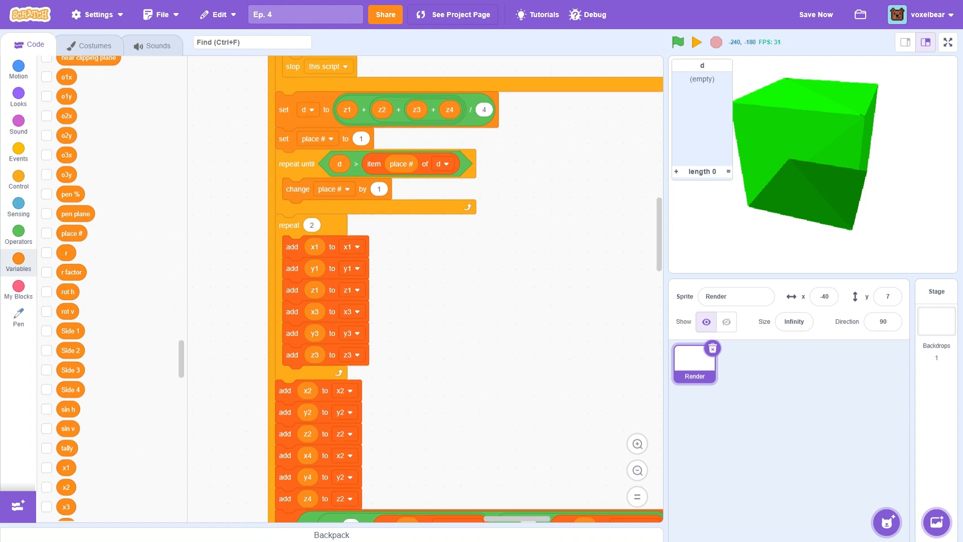
left_click(18, 181)
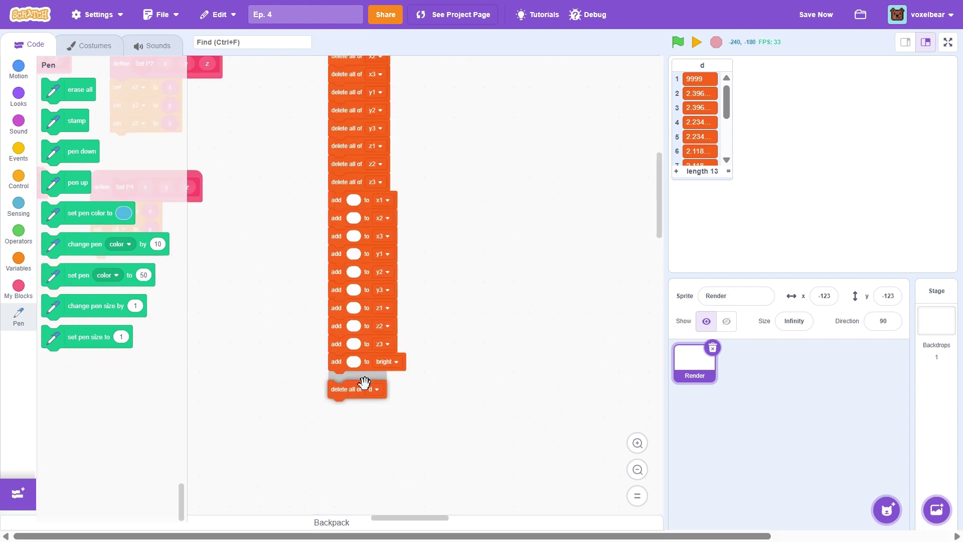
Step: Run the depth-sorting renderer so d fills with 13 distances and the cube draws correctly
left_click(676, 41)
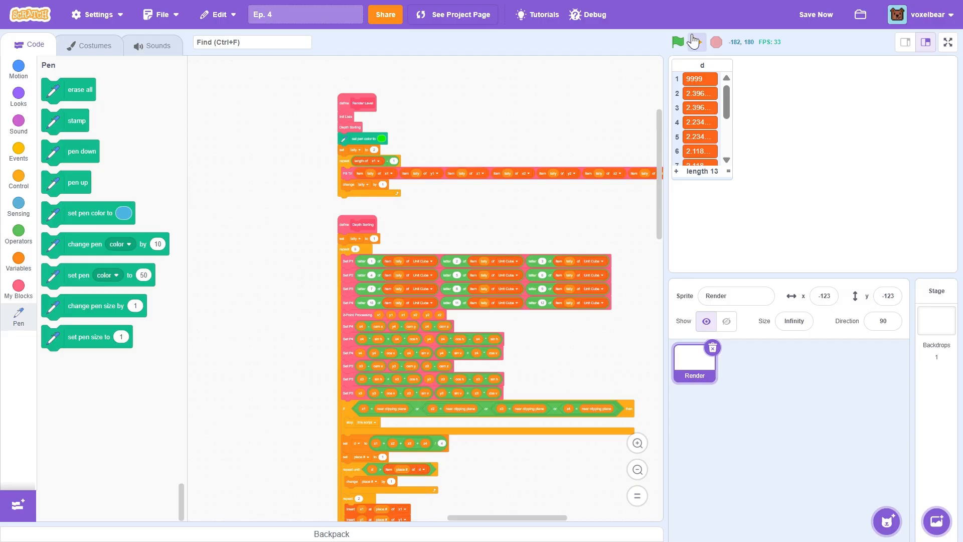
left_click(948, 42)
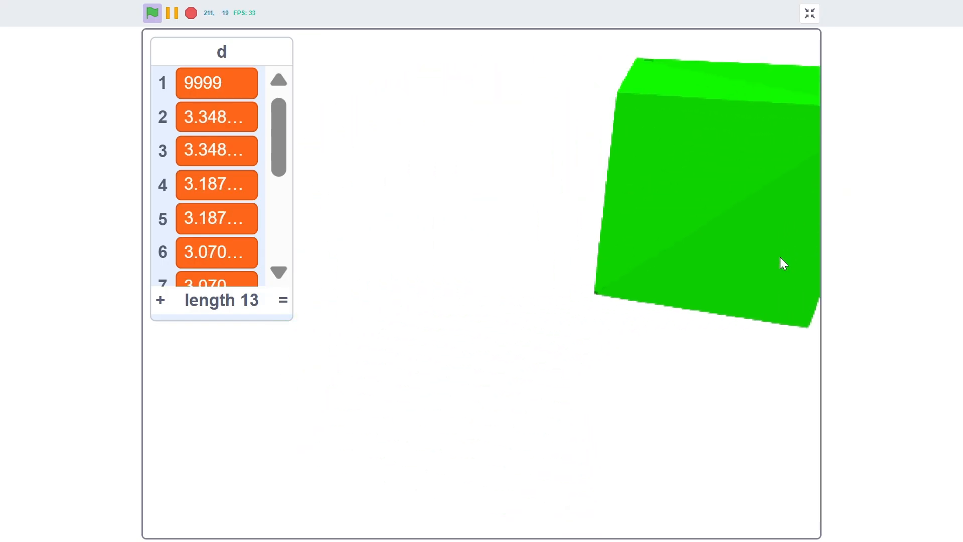